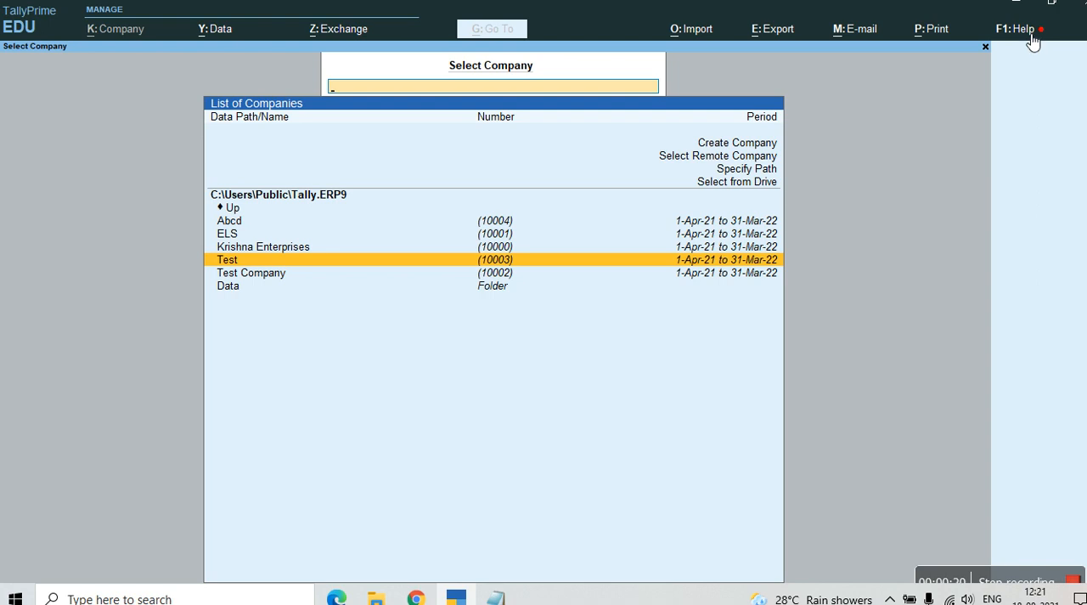
pyautogui.moveTo(1029, 38)
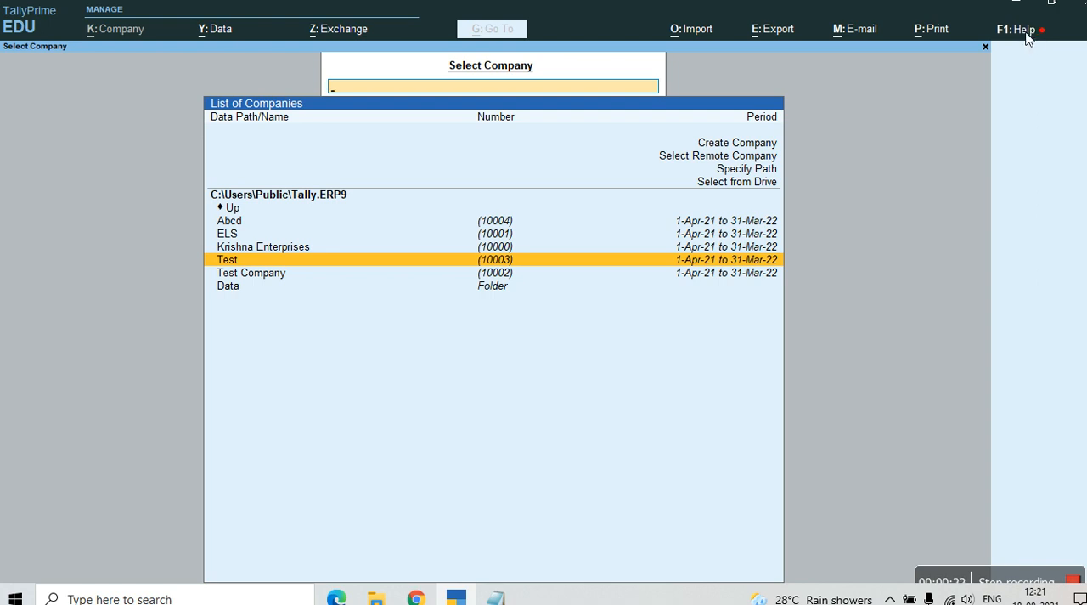
# Step: Bring up the F1 Help menu from the Select Company screen
pyautogui.click(214, 27)
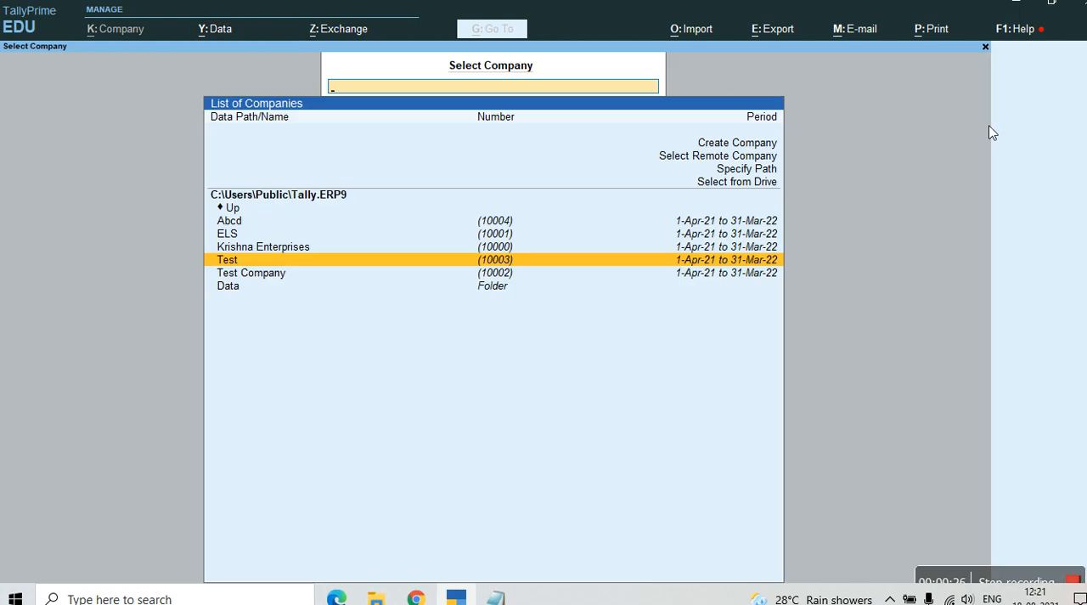
pyautogui.click(1015, 27)
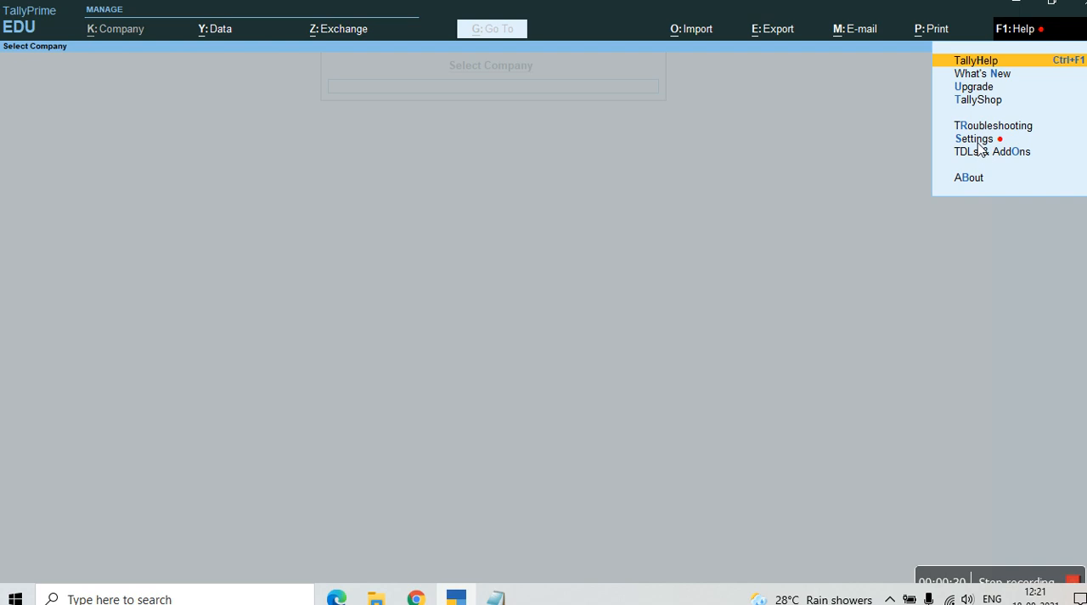
# Step: Enable auto-loading of the selected company in Startup settings, accept, and return to Help
pyautogui.click(975, 139)
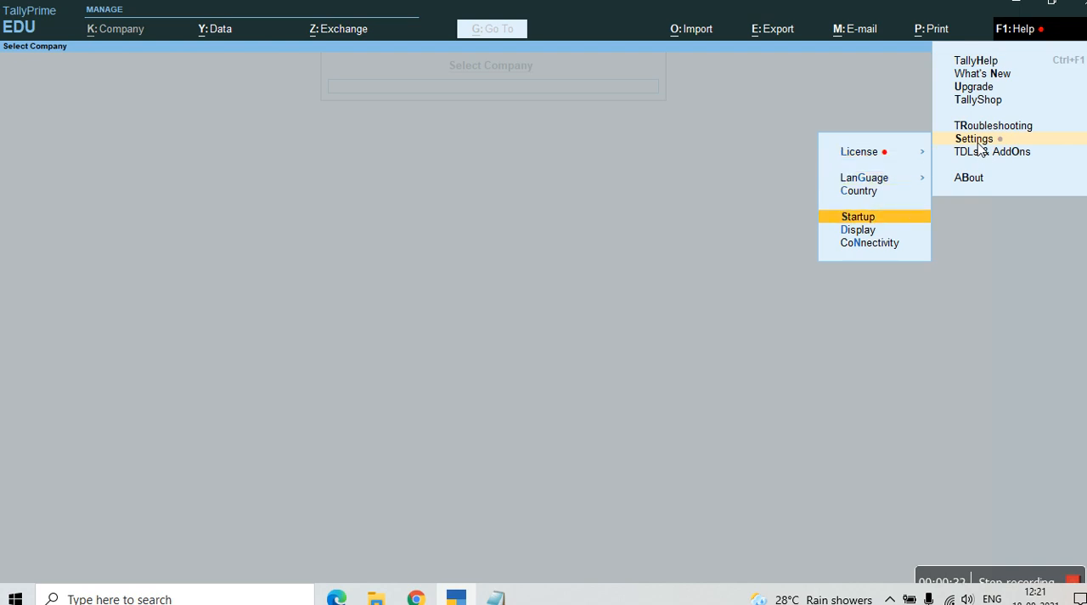
pyautogui.click(856, 216)
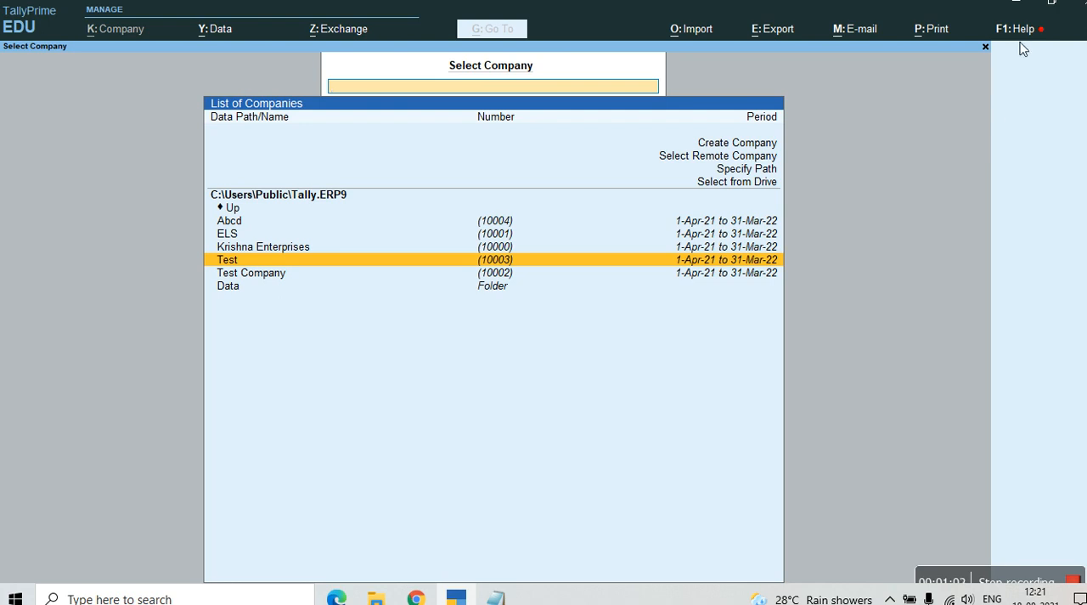
pyautogui.click(492, 85)
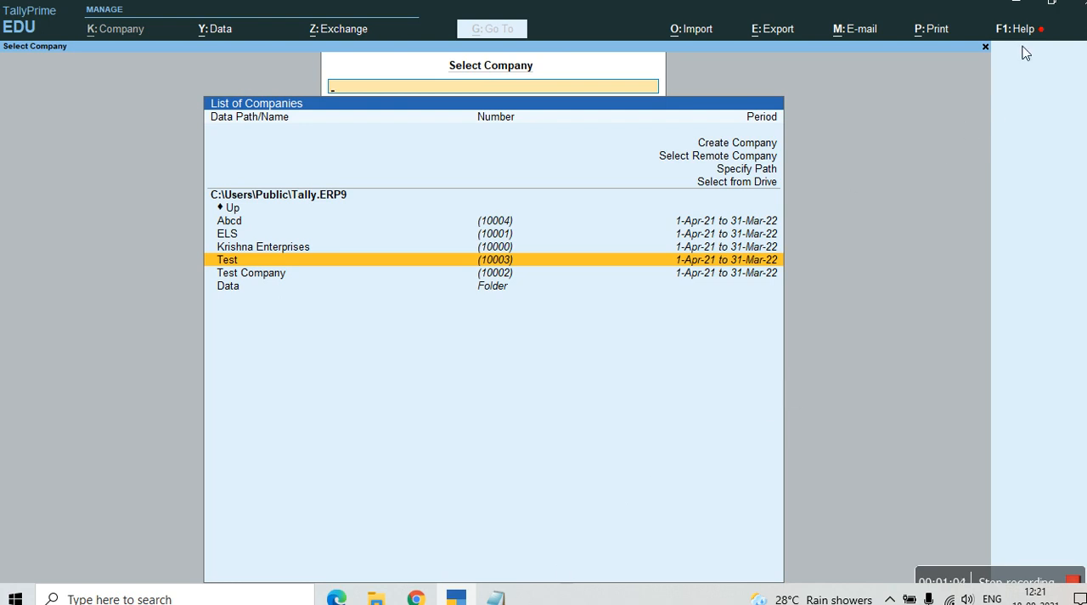
pyautogui.click(1019, 27)
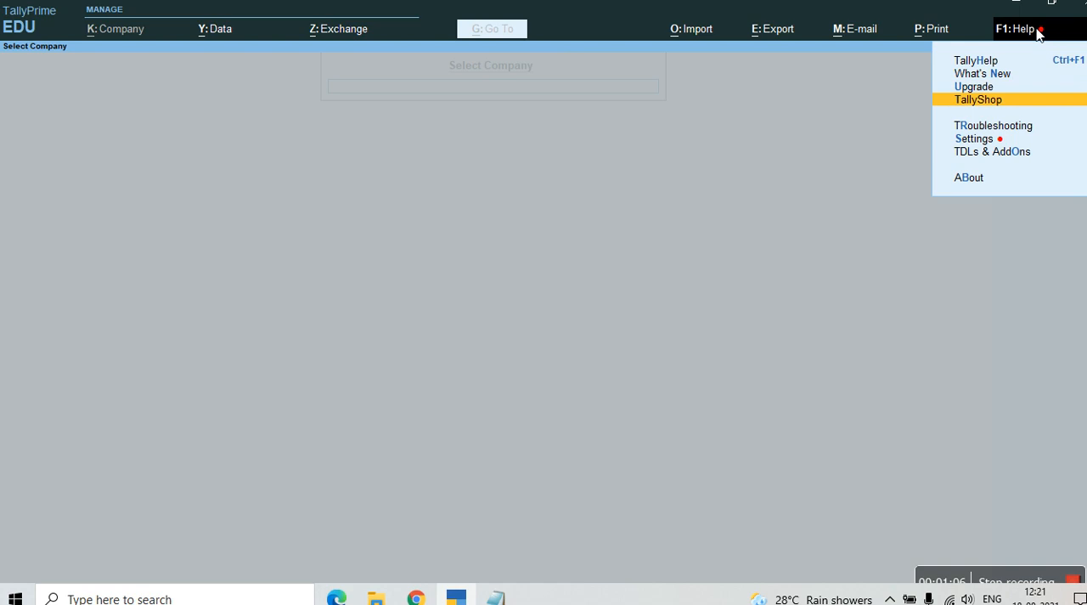
# Step: Disable auto-load of the company in Startup settings and return to Select Company
pyautogui.click(975, 139)
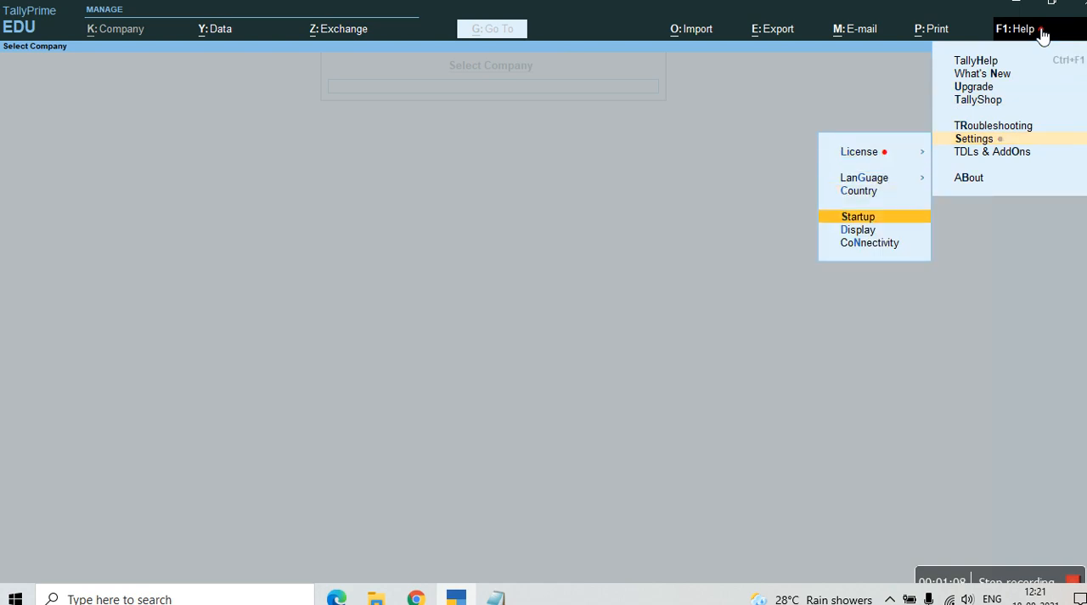
pyautogui.click(857, 215)
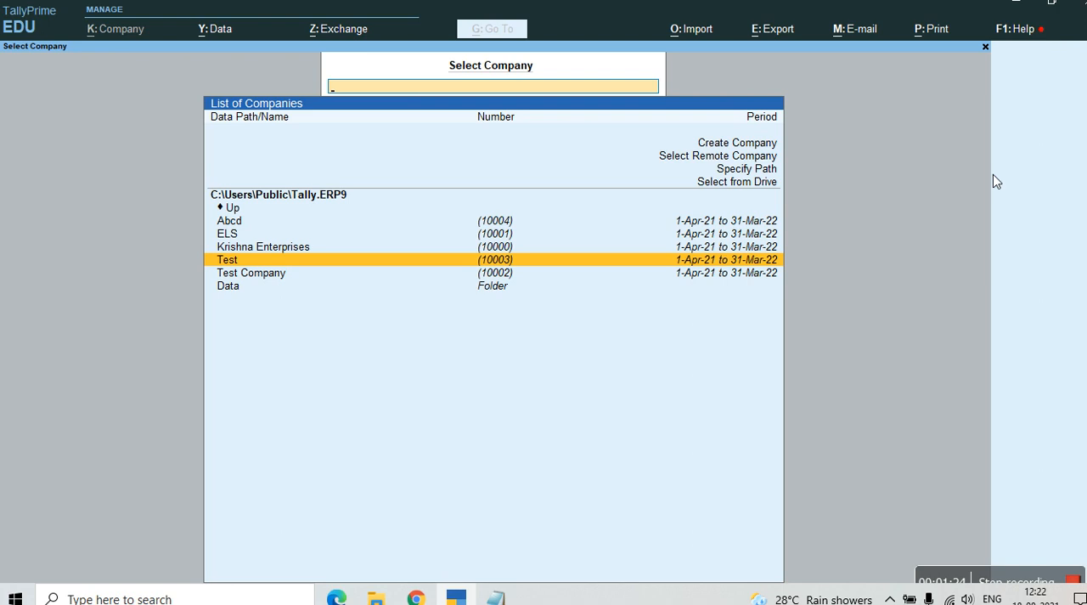
pyautogui.moveTo(963, 309)
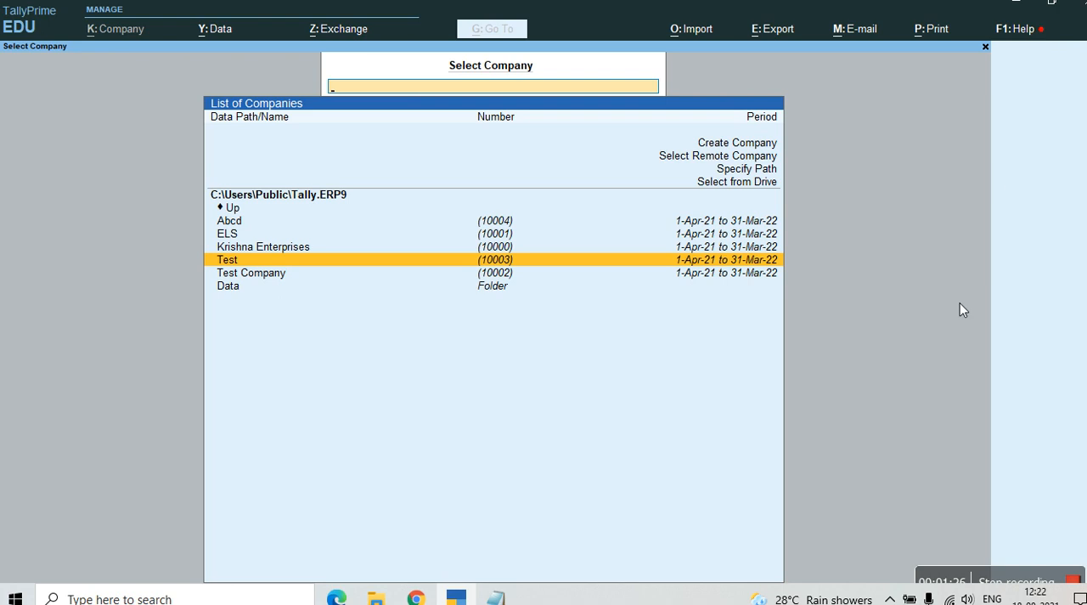